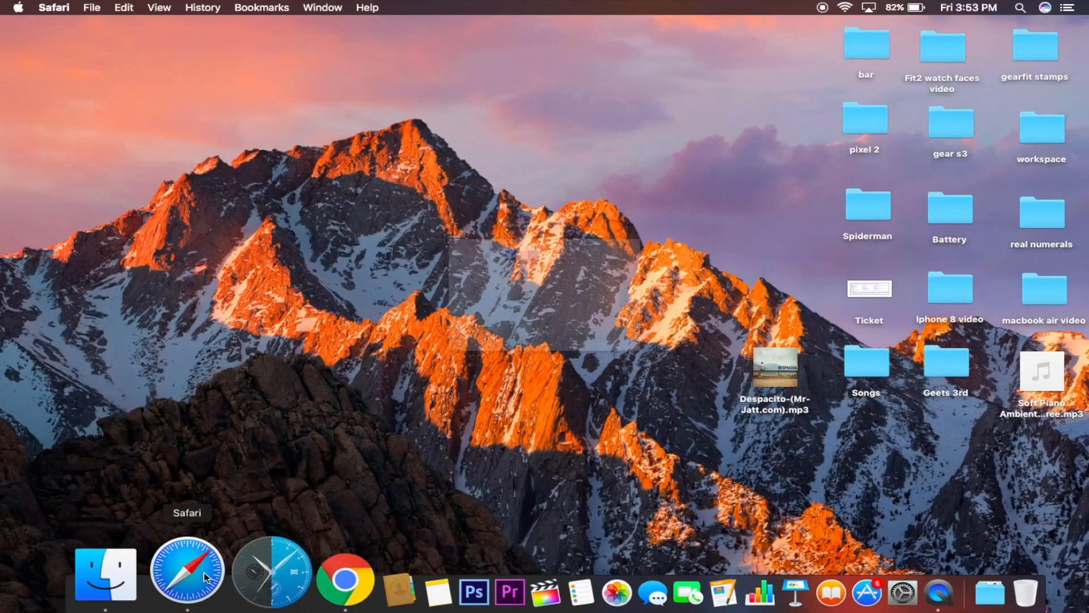
- Launch Safari full screen and enter the address 192.168.0.61:3000
click(183, 575)
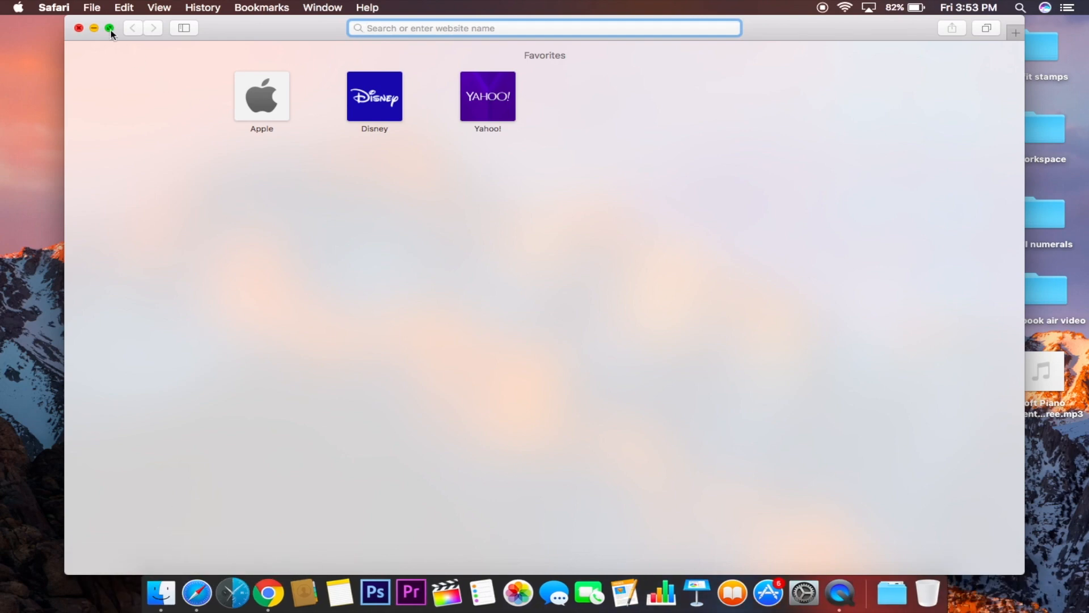
click(108, 28)
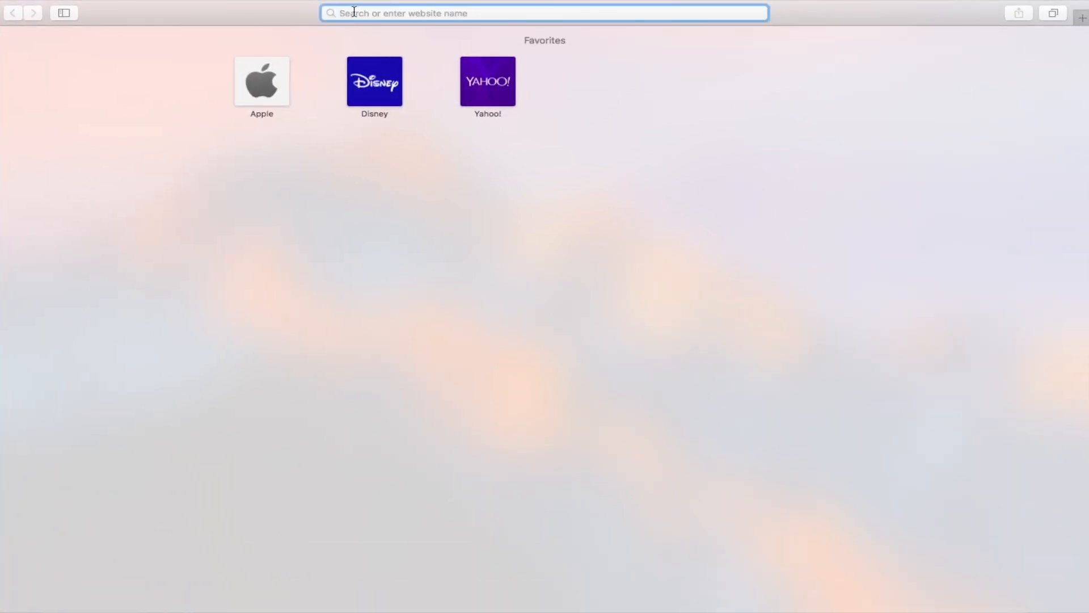
text(192.168.0.61)
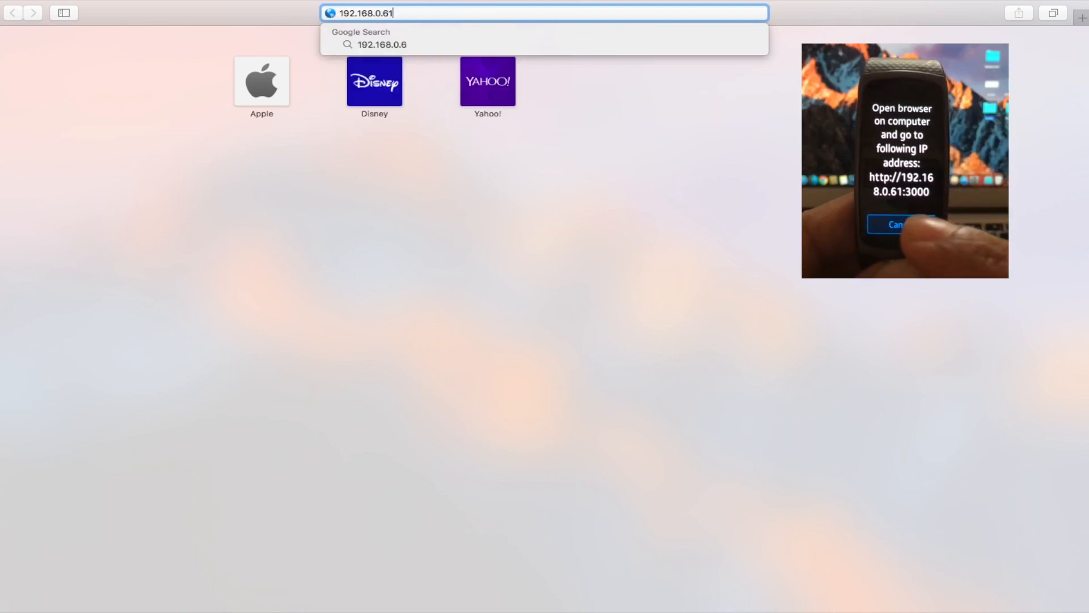
text(:3000)
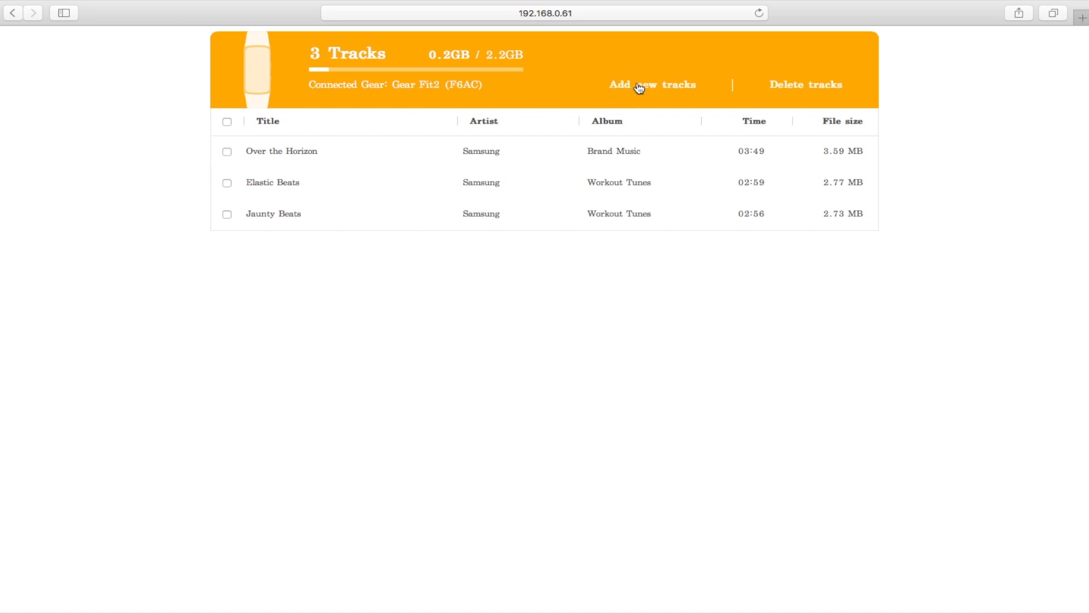
- Upload Despacito-(Mr-Jatt.com).mp3 from the Desktop and dismiss the success message
click(639, 84)
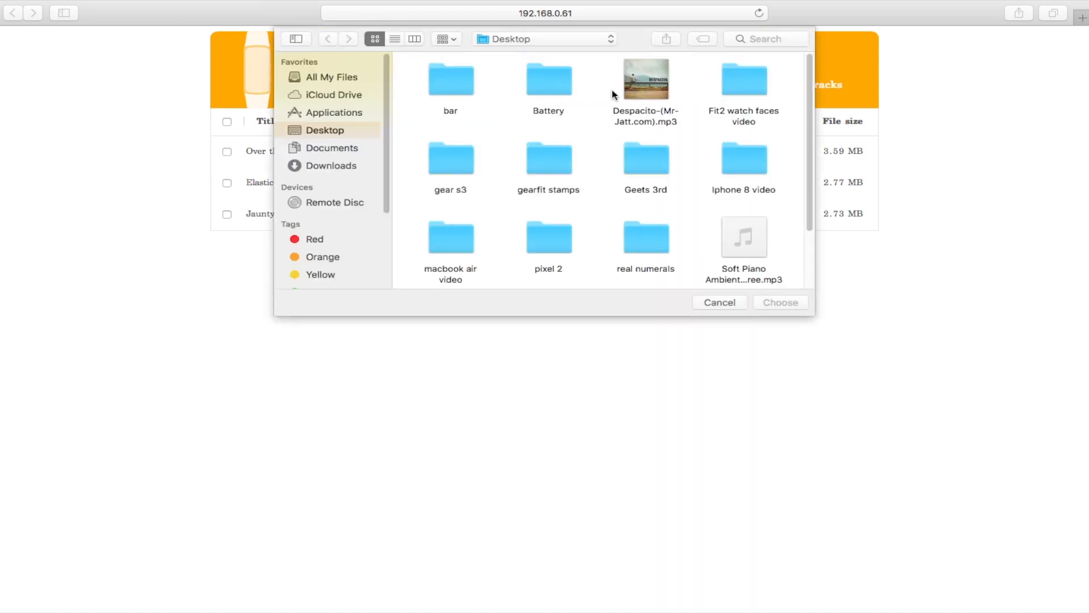
click(645, 79)
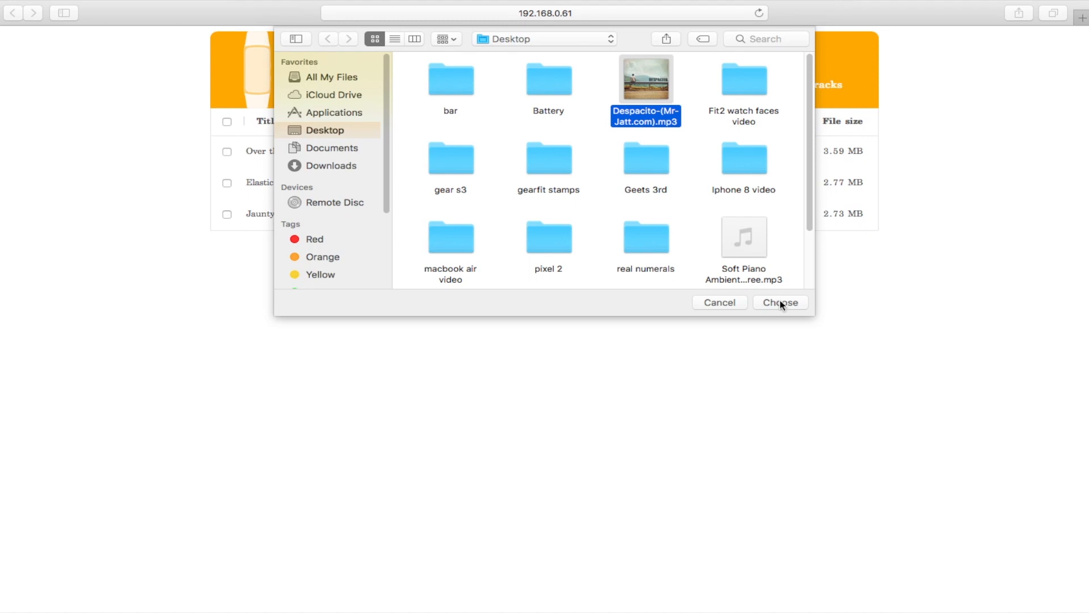
click(780, 302)
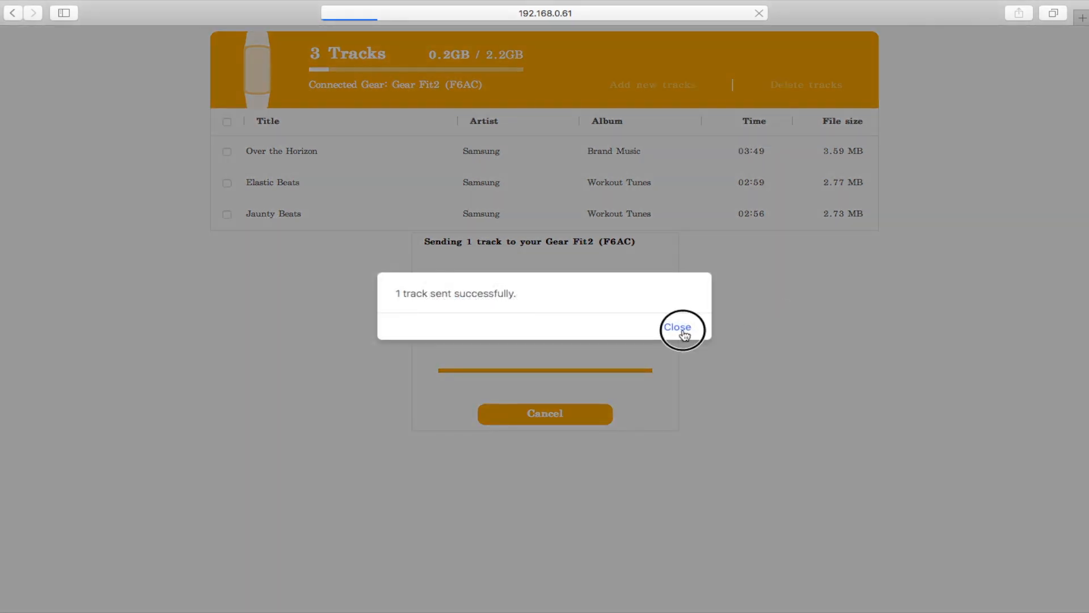
click(677, 327)
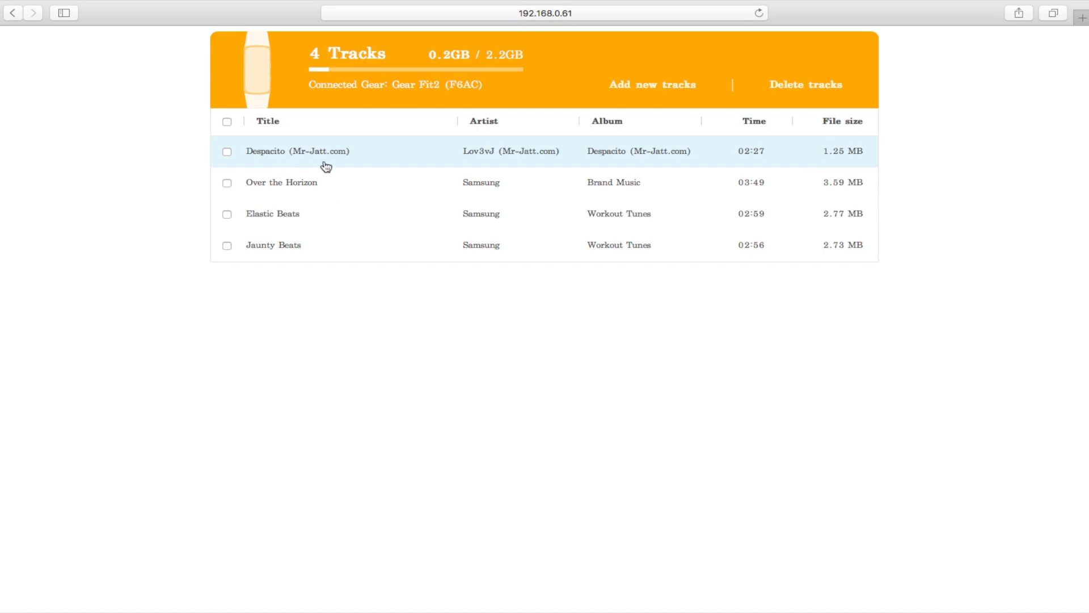
mouse_move(277, 164)
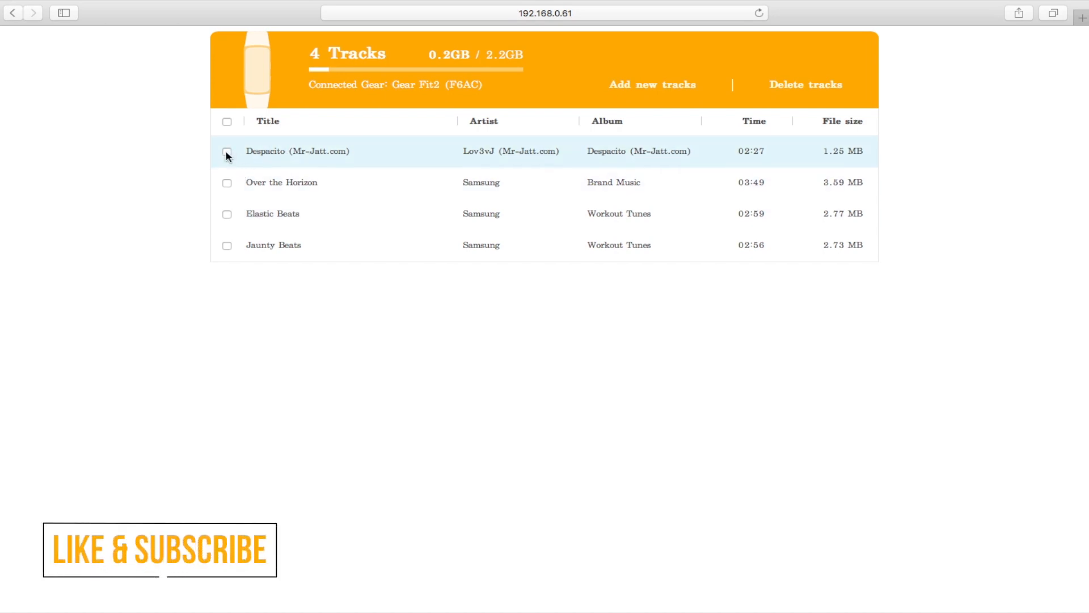
- Tick Over the Horizon and Elastic Beats, then confirm Delete tracks with OK
click(227, 153)
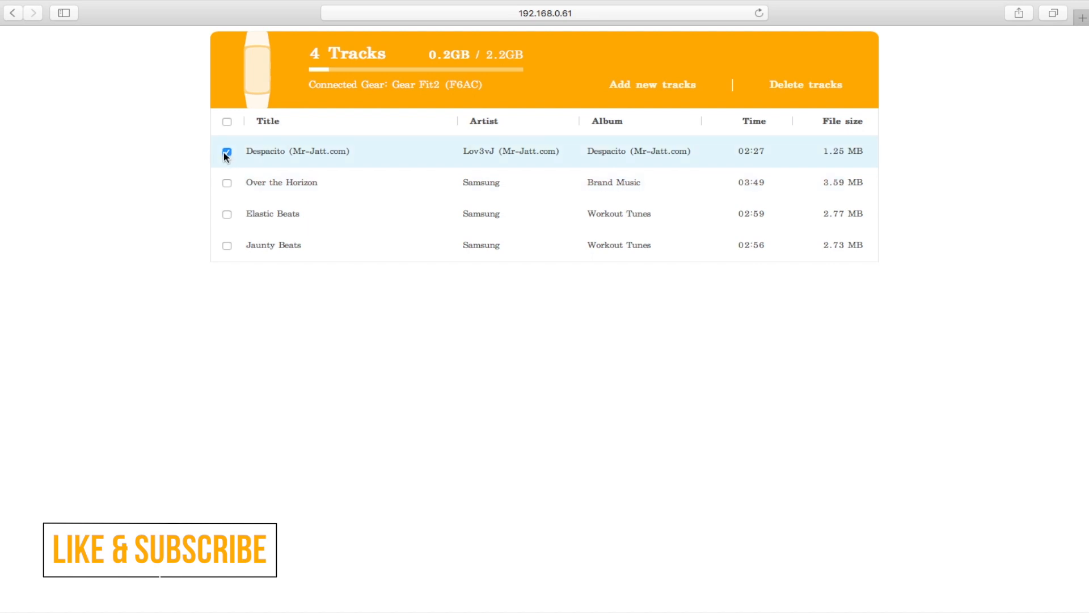
click(227, 183)
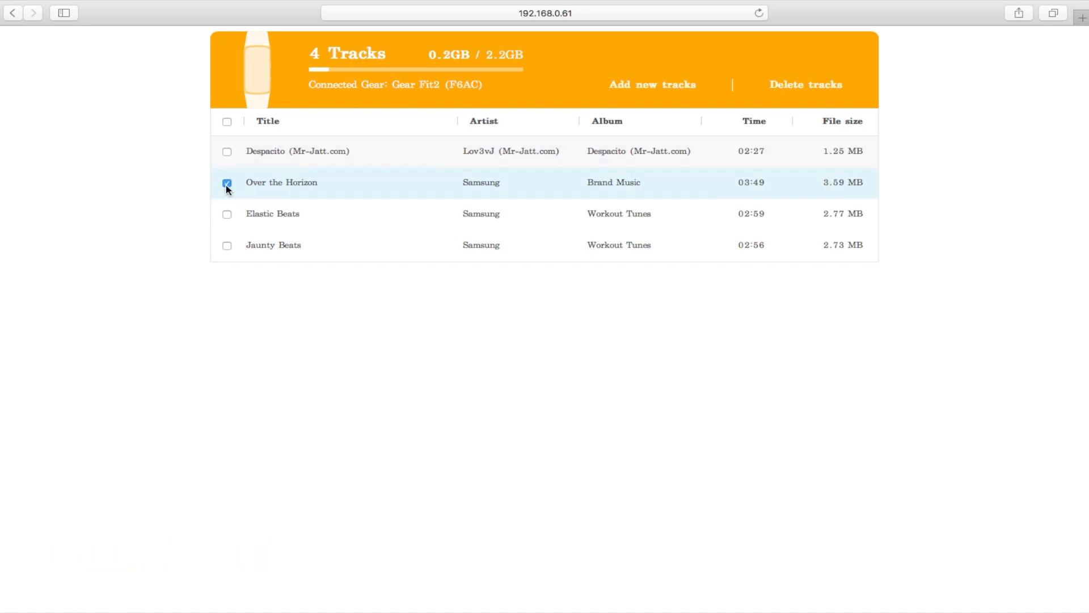
click(227, 214)
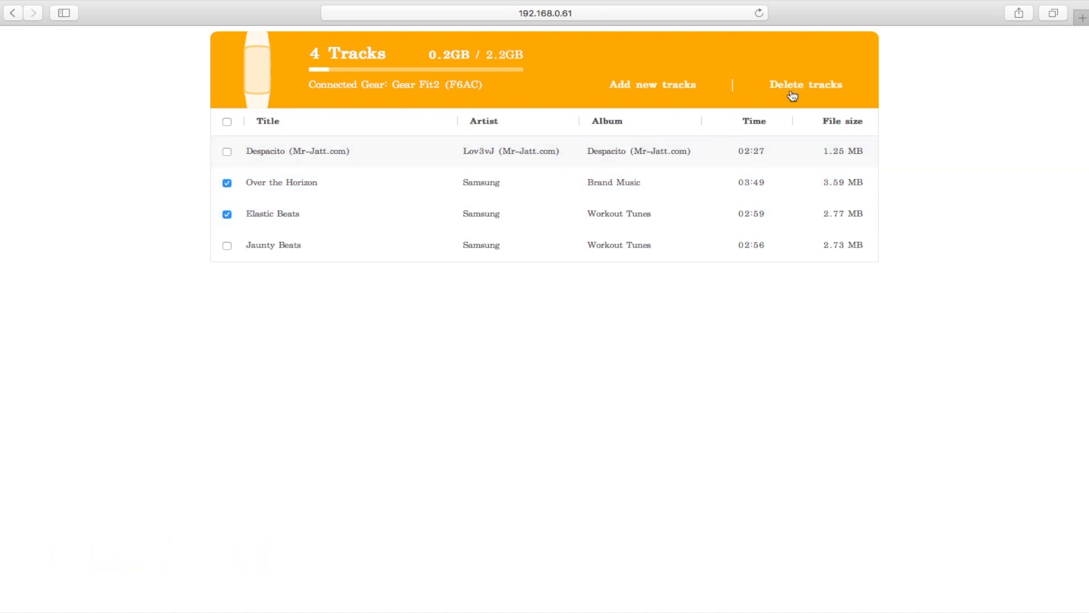
click(806, 85)
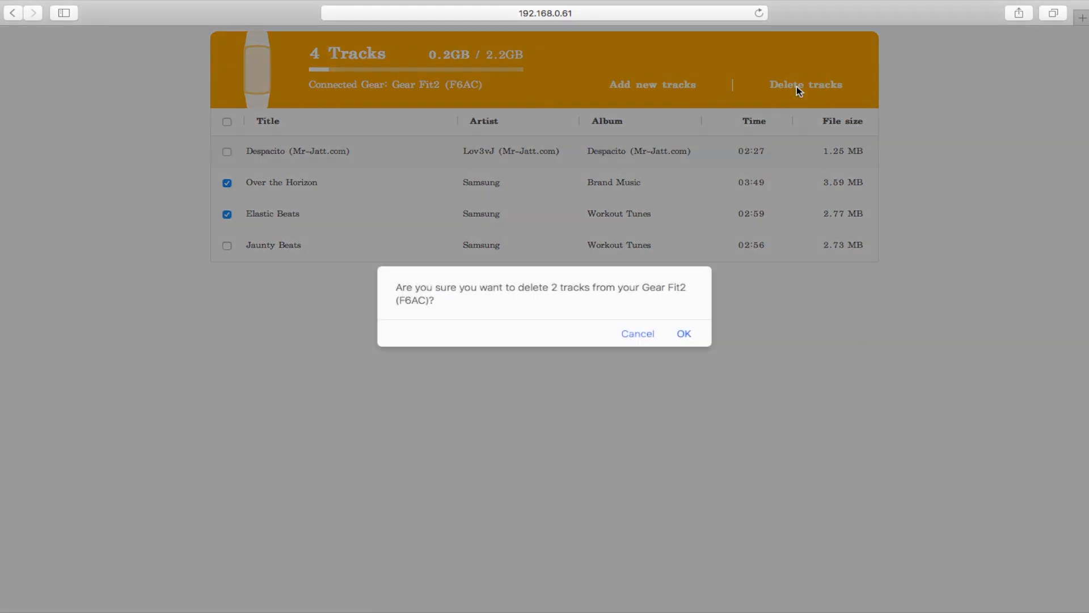
click(683, 334)
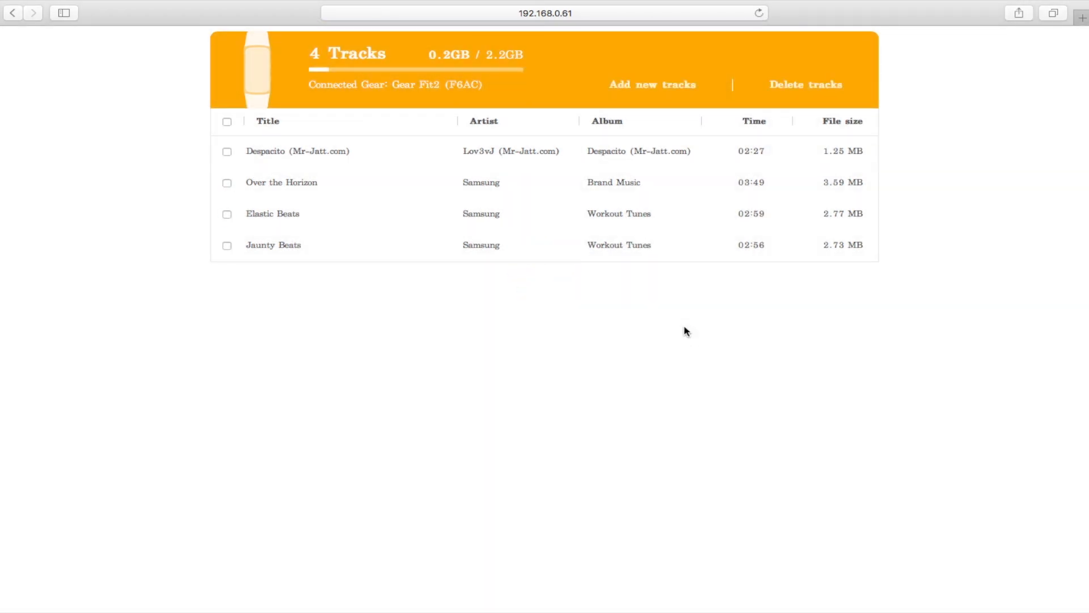
mouse_move(502, 264)
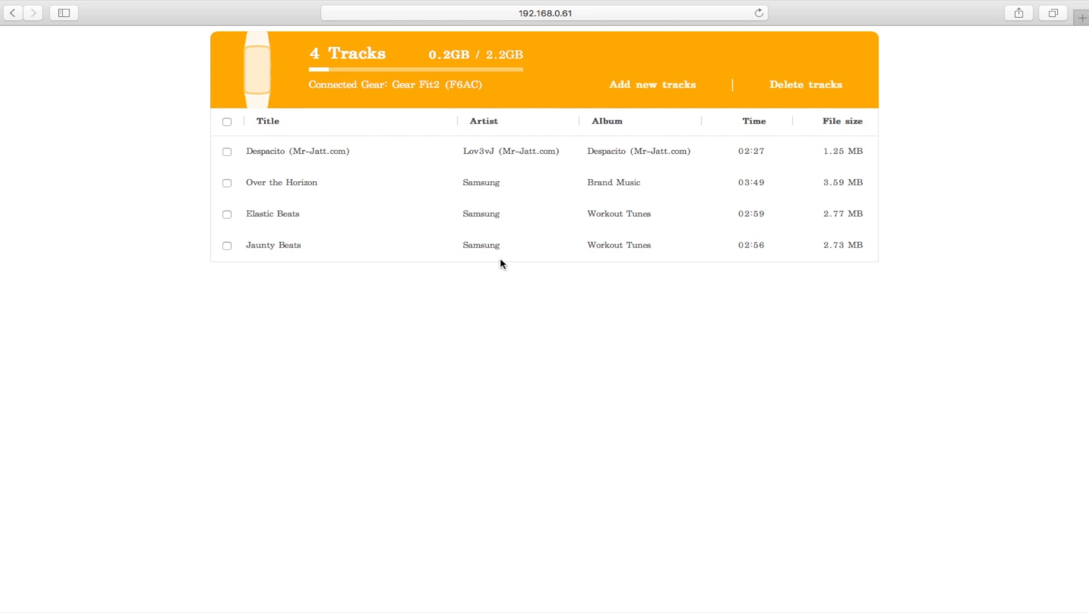